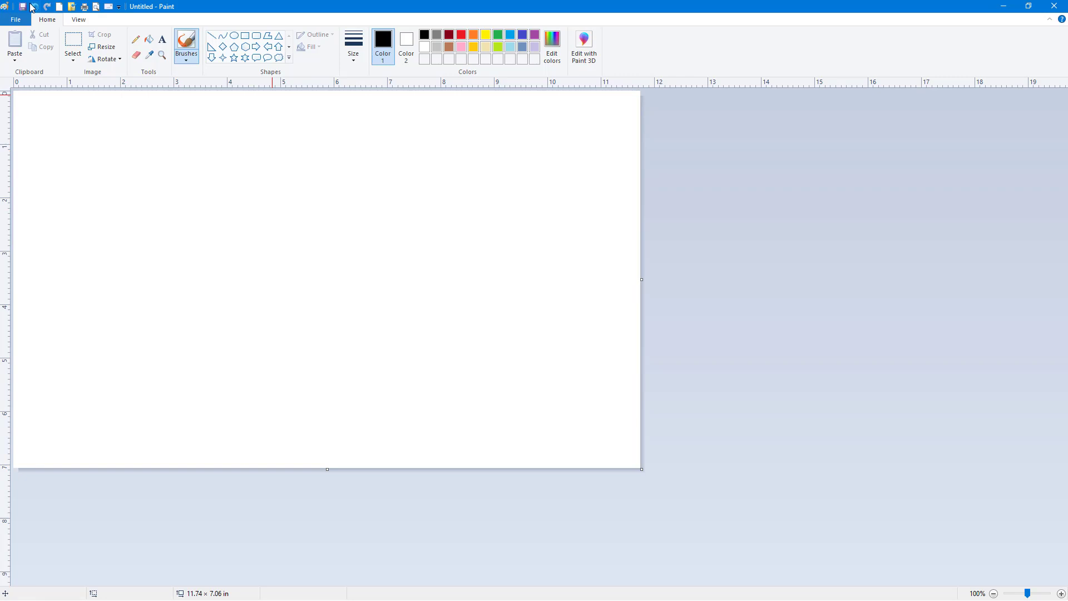
pyautogui.moveTo(65, 14)
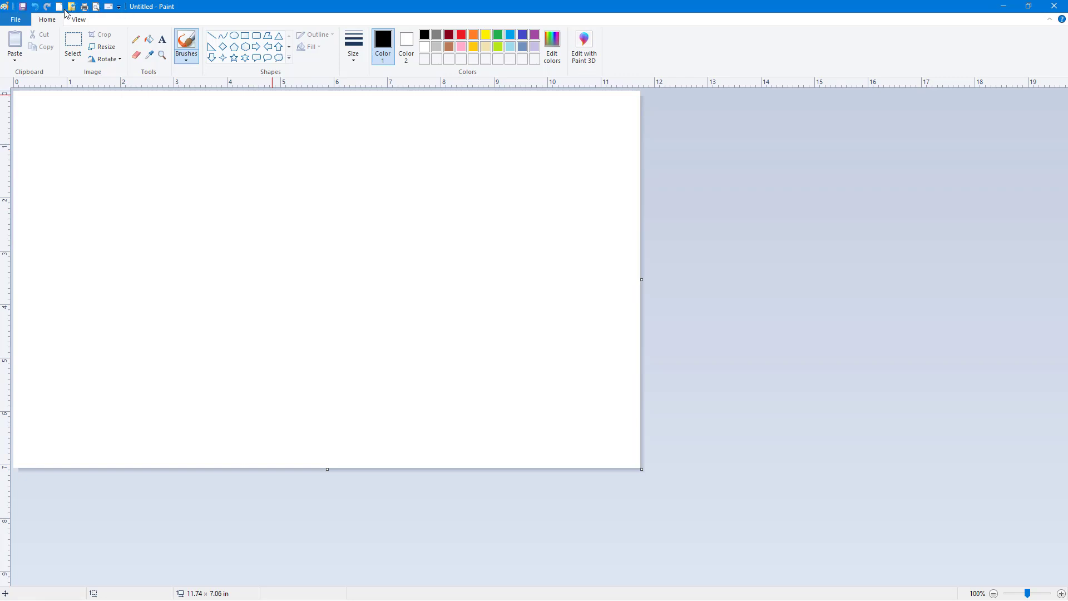
pyautogui.moveTo(122, 11)
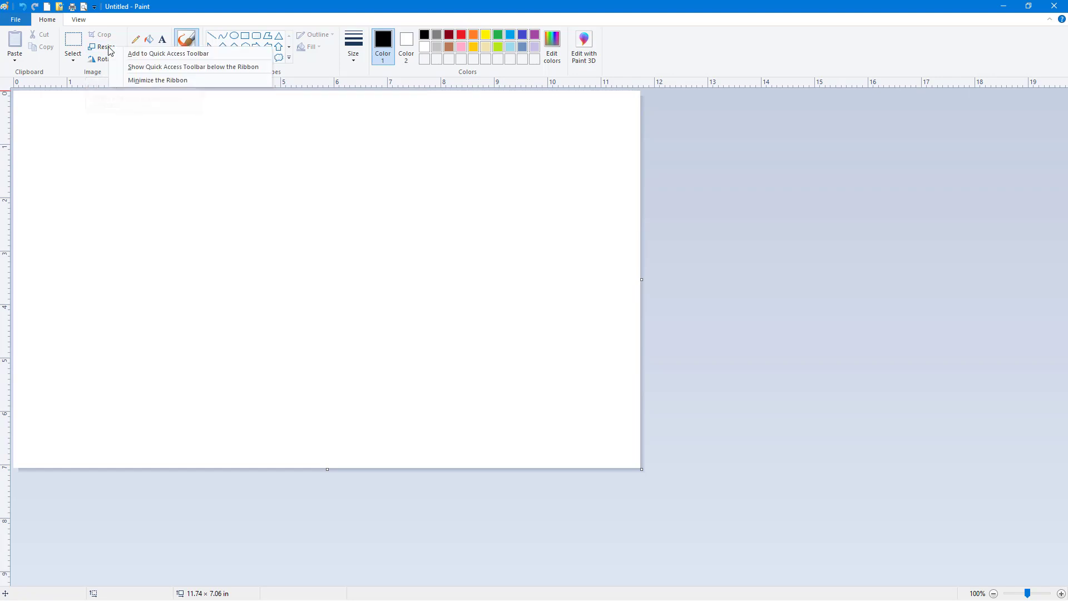
pyautogui.moveTo(168, 53)
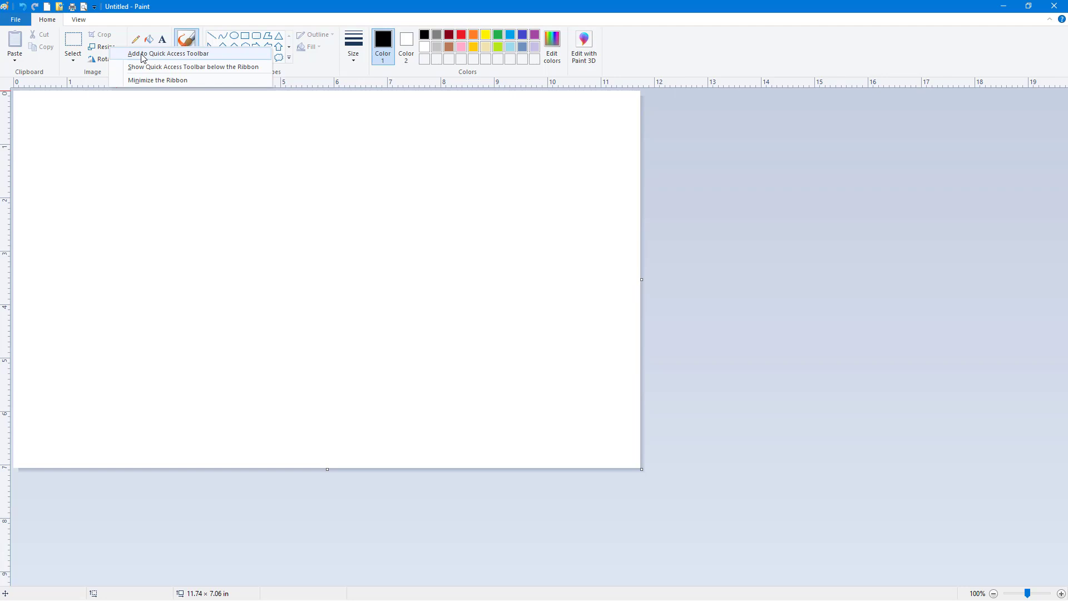
pyautogui.moveTo(97, 11)
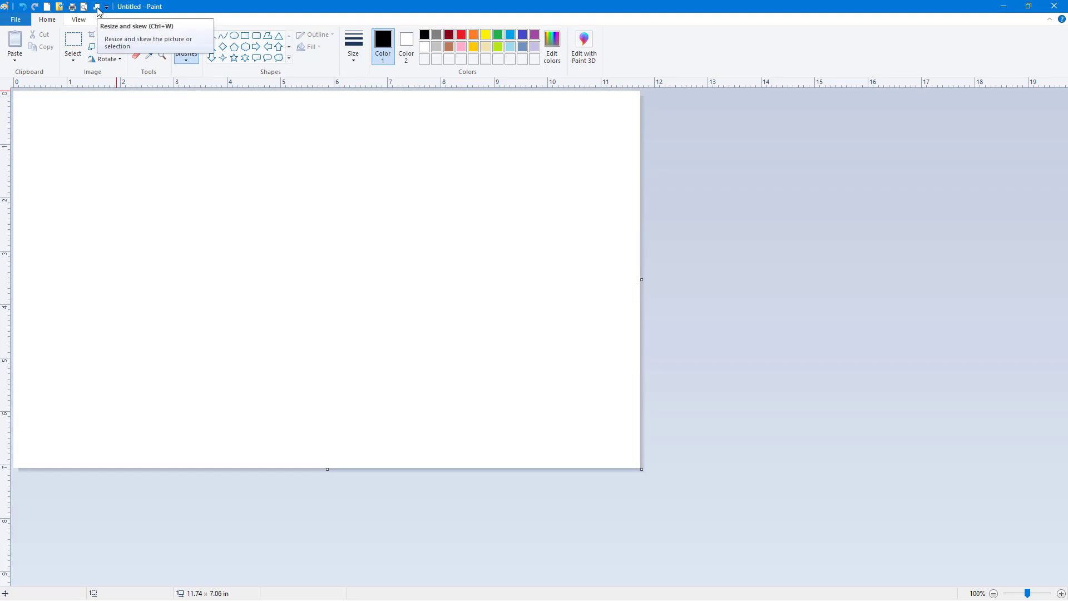
# Step: Pin the Resize and Skew command to the Quick Access Toolbar
pyautogui.click(98, 11)
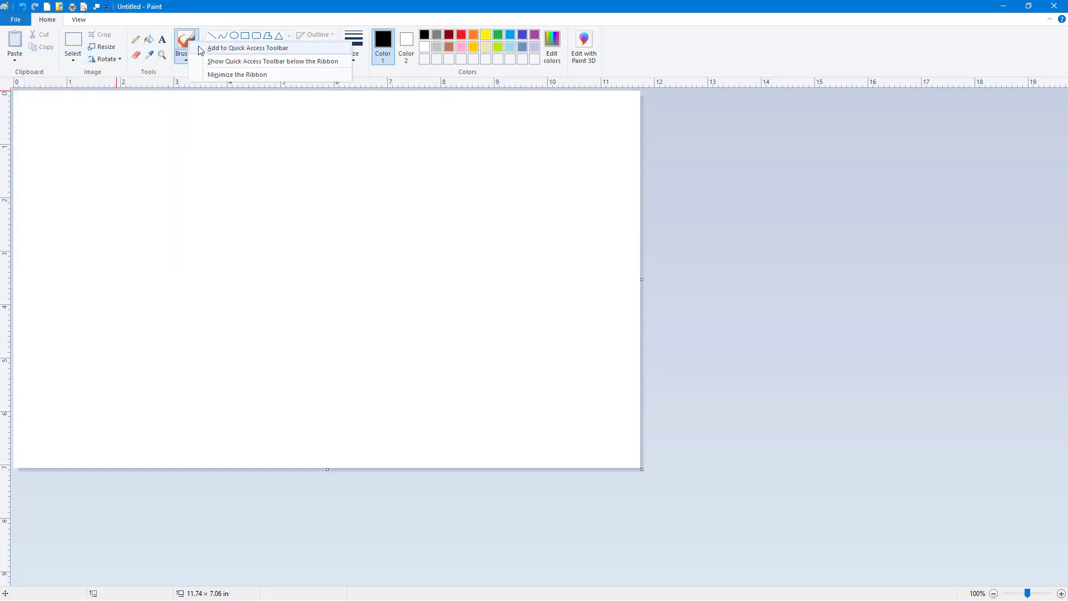
pyautogui.moveTo(200, 48)
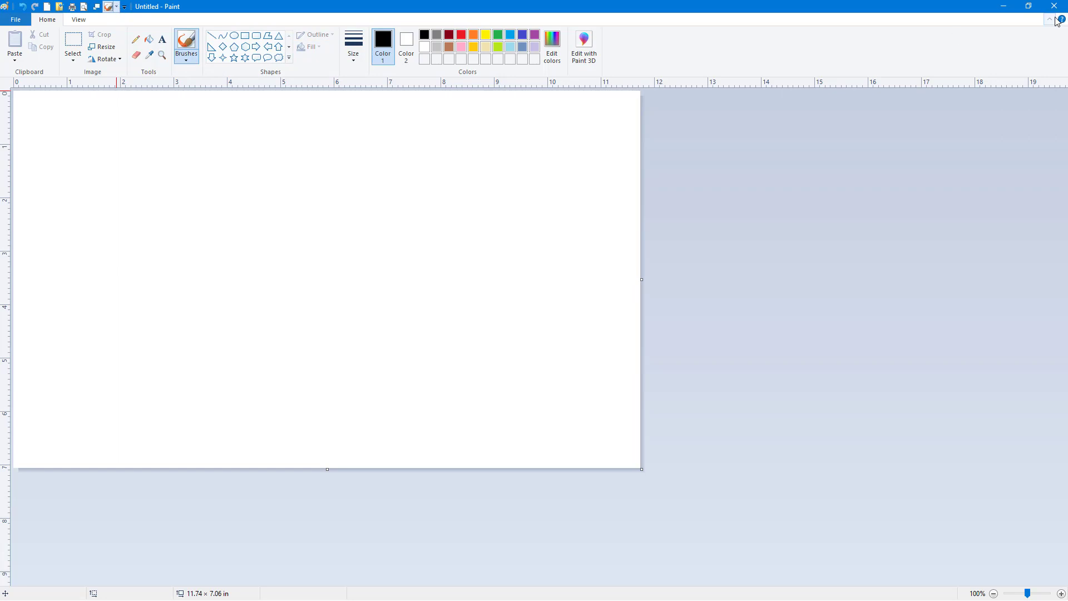
# Step: Collapse the ribbon and pin the Paste, Cut and Copy commands to the Quick Access Toolbar
pyautogui.click(1049, 19)
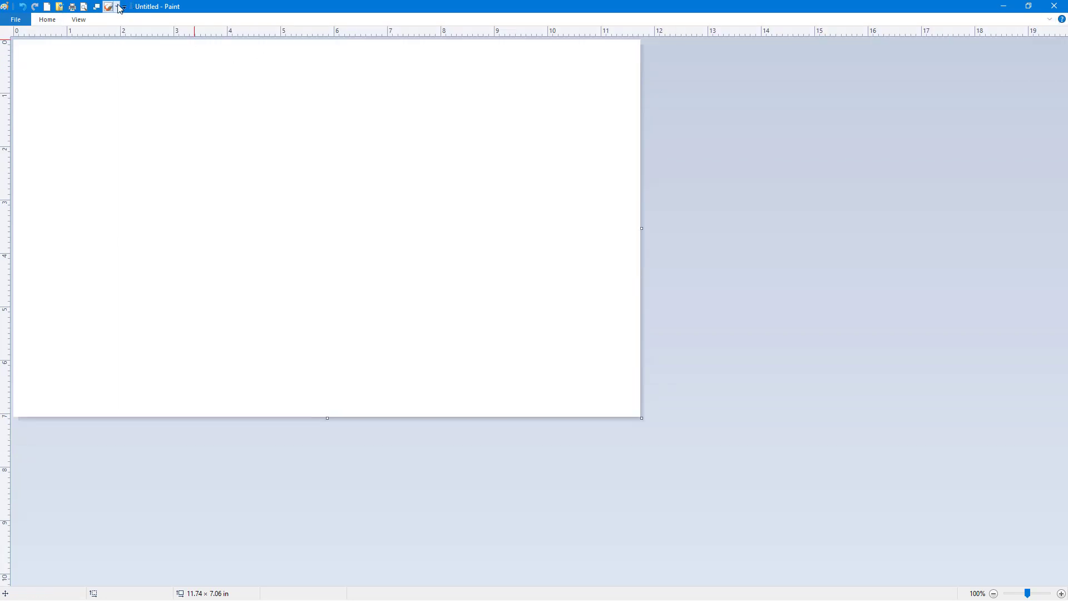
pyautogui.click(117, 7)
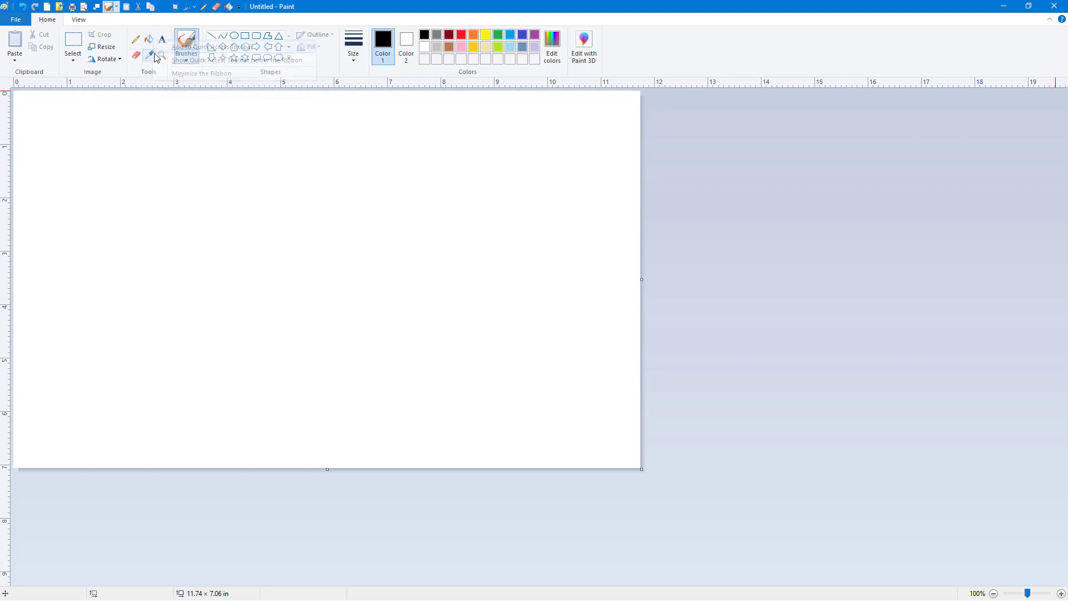
# Step: Pin the Select, Pencil, Fill, Text, Eraser, picker, Magnifier, shapes, Outline, Size and Colors tools
pyautogui.rightClick(156, 57)
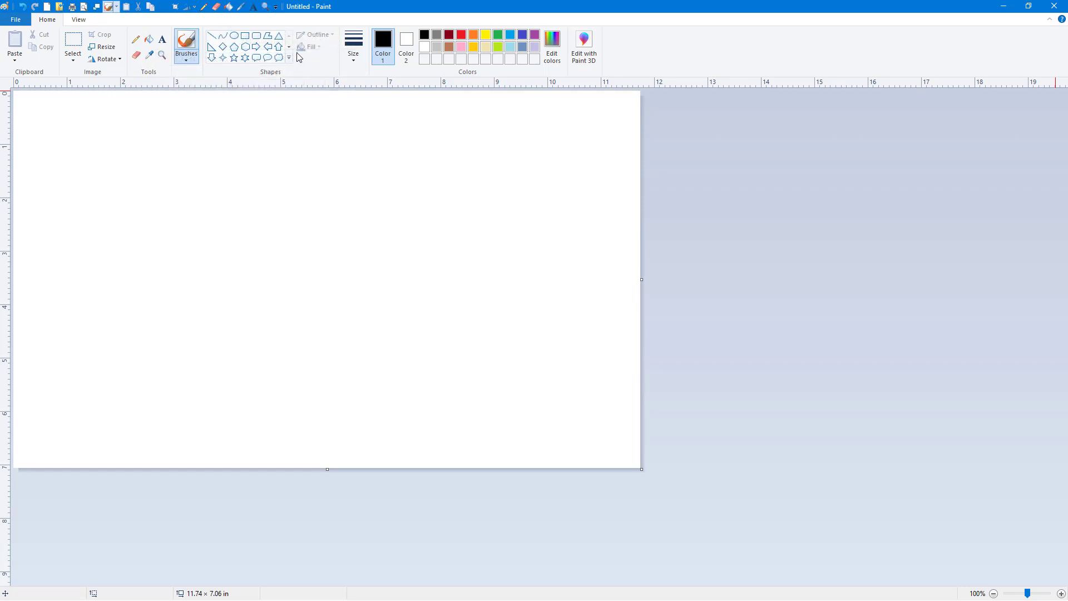
pyautogui.moveTo(315, 44)
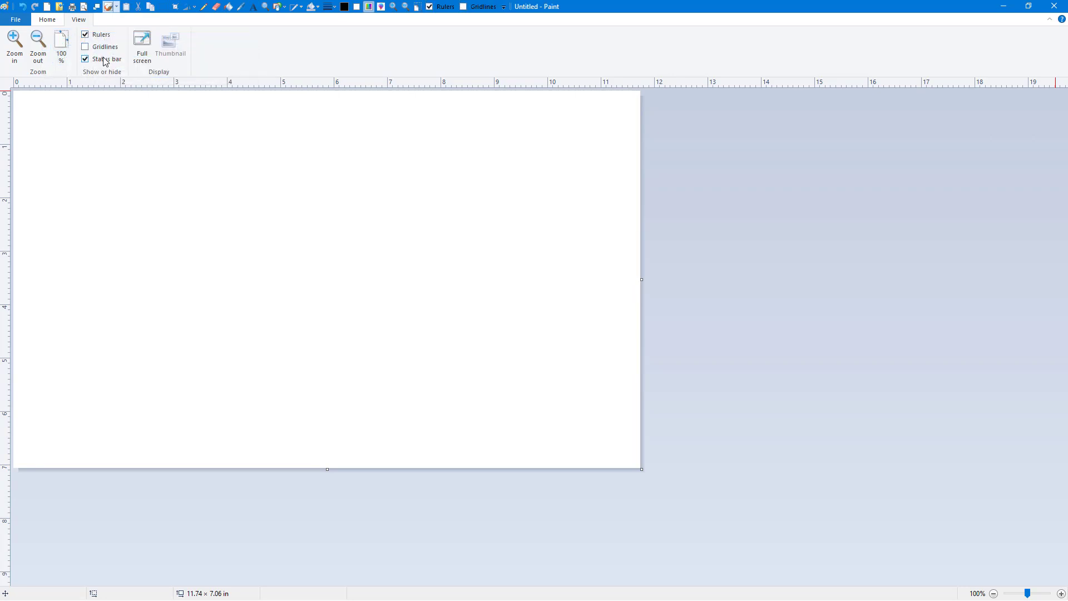
# Step: Pin the Rulers, Gridlines, Status bar, Full screen and Thumbnail commands from the View tab
pyautogui.rightClick(141, 42)
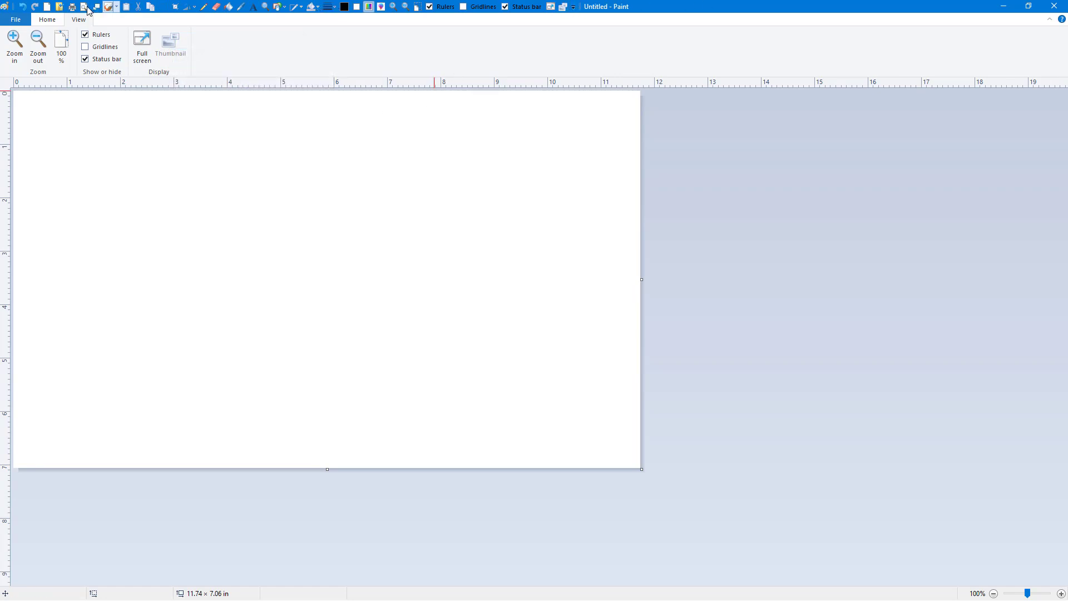
pyautogui.moveTo(501, 368)
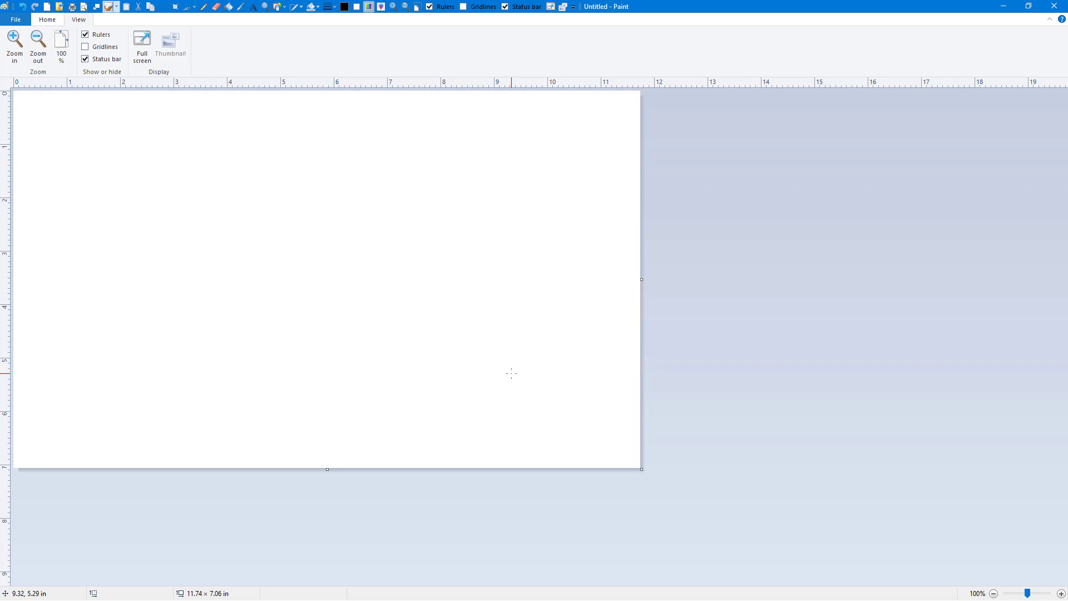
pyautogui.moveTo(1051, 19)
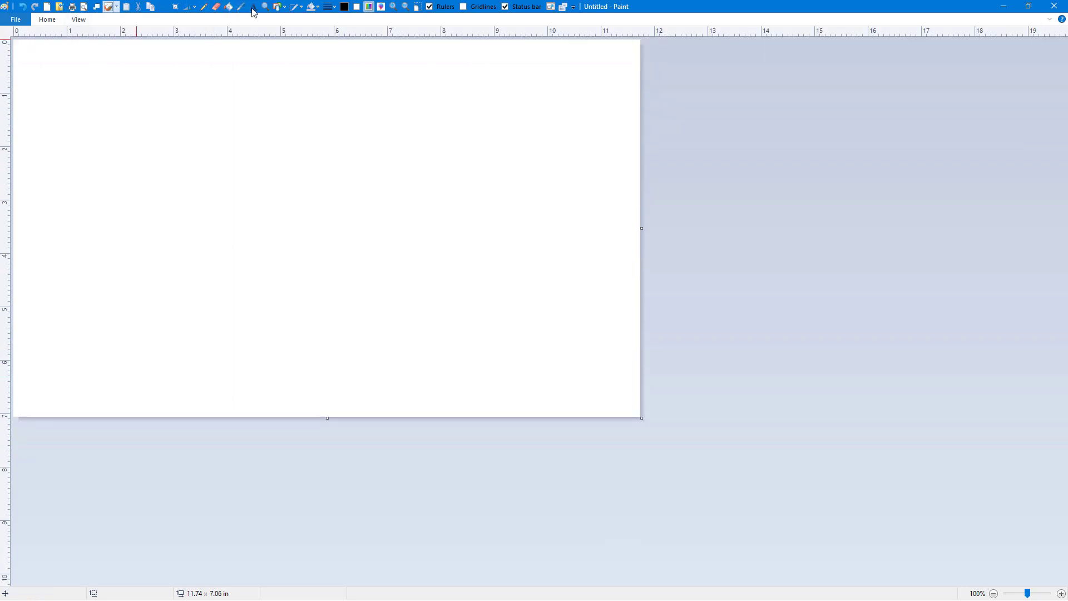
# Step: Place bold, italic, underlined text 'mbnj' near the canvas's upper left
pyautogui.write('mbnj')
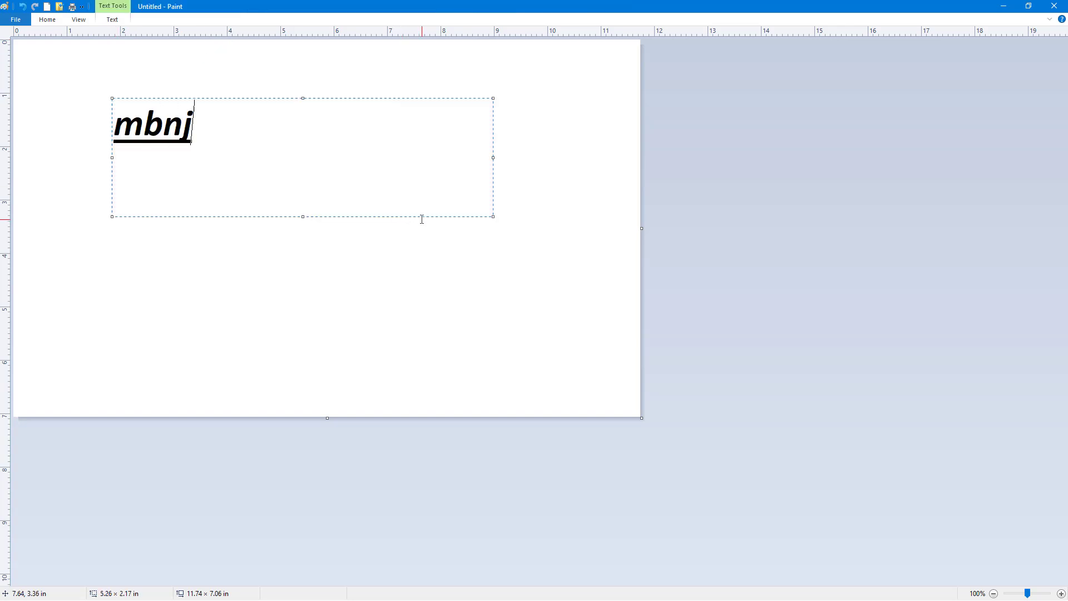
pyautogui.click(436, 259)
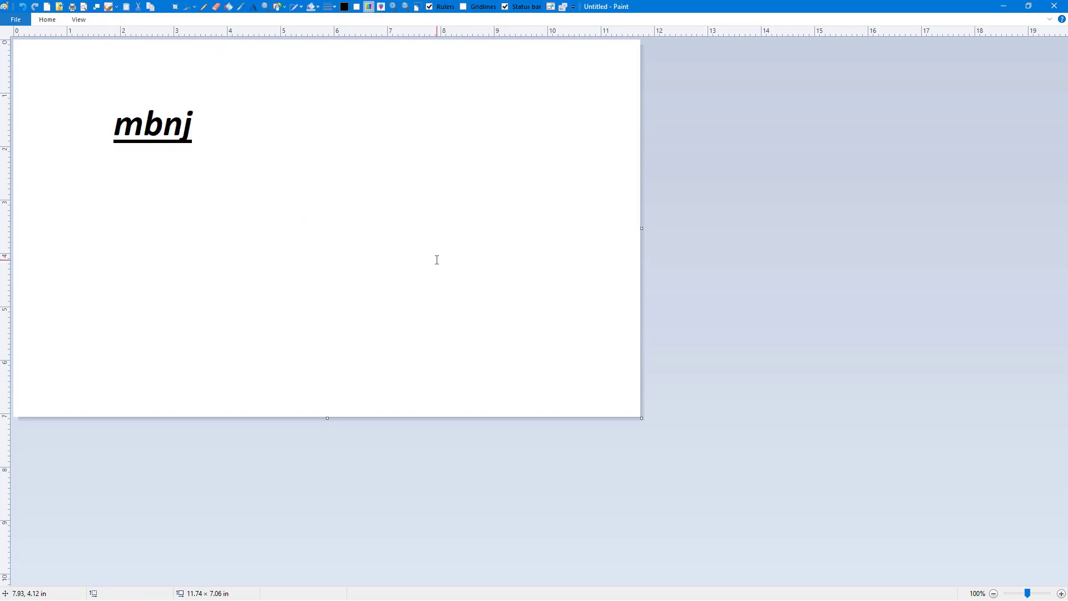